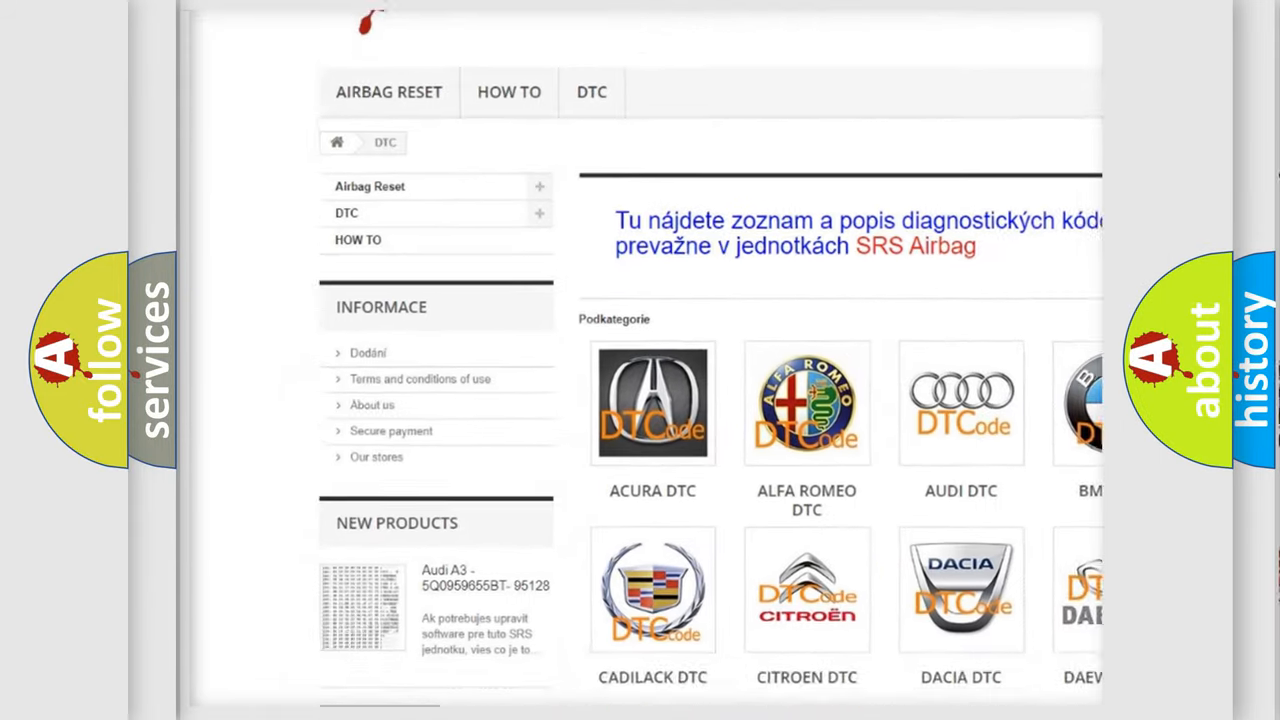
scroll("down", 3)
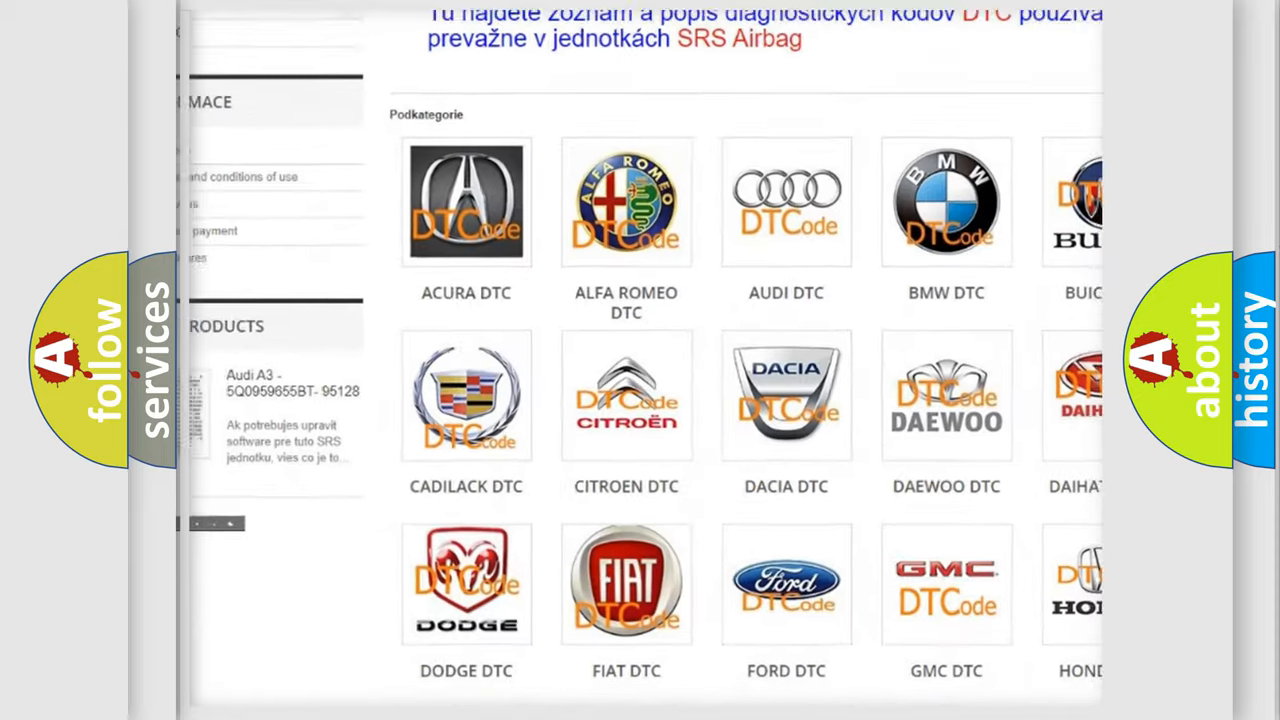
scroll("down", 3)
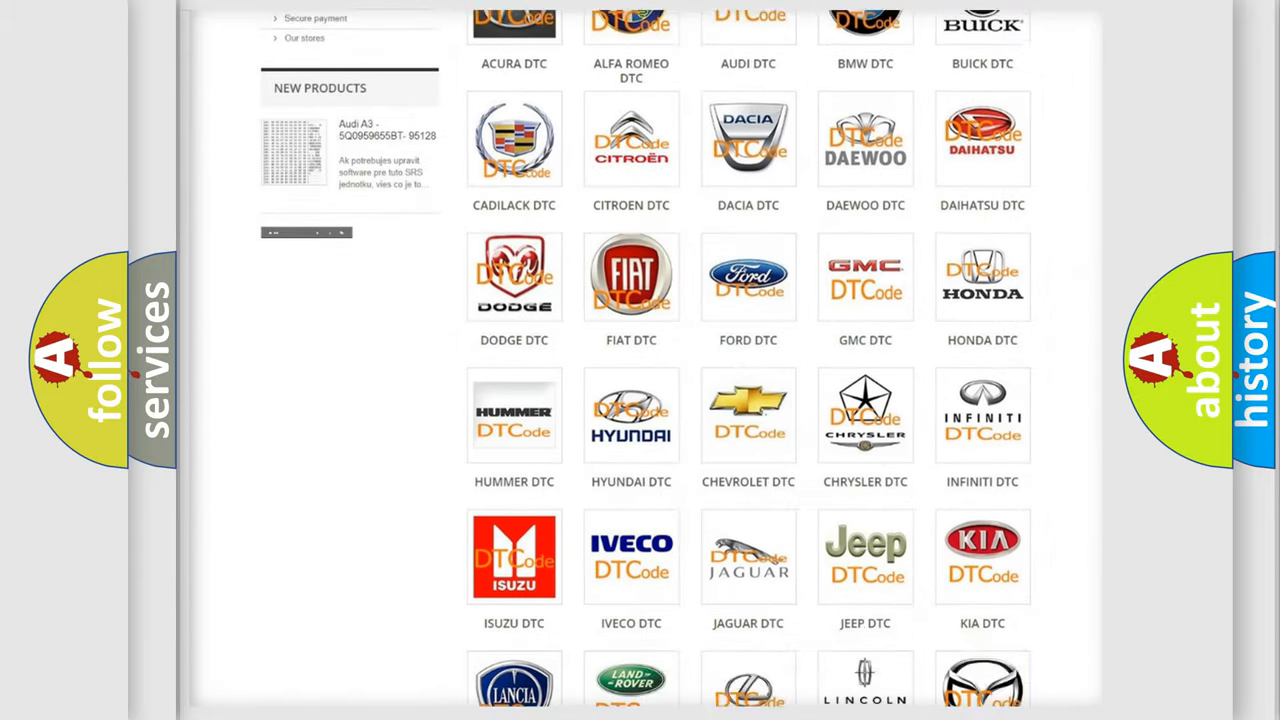
scroll("down", 3)
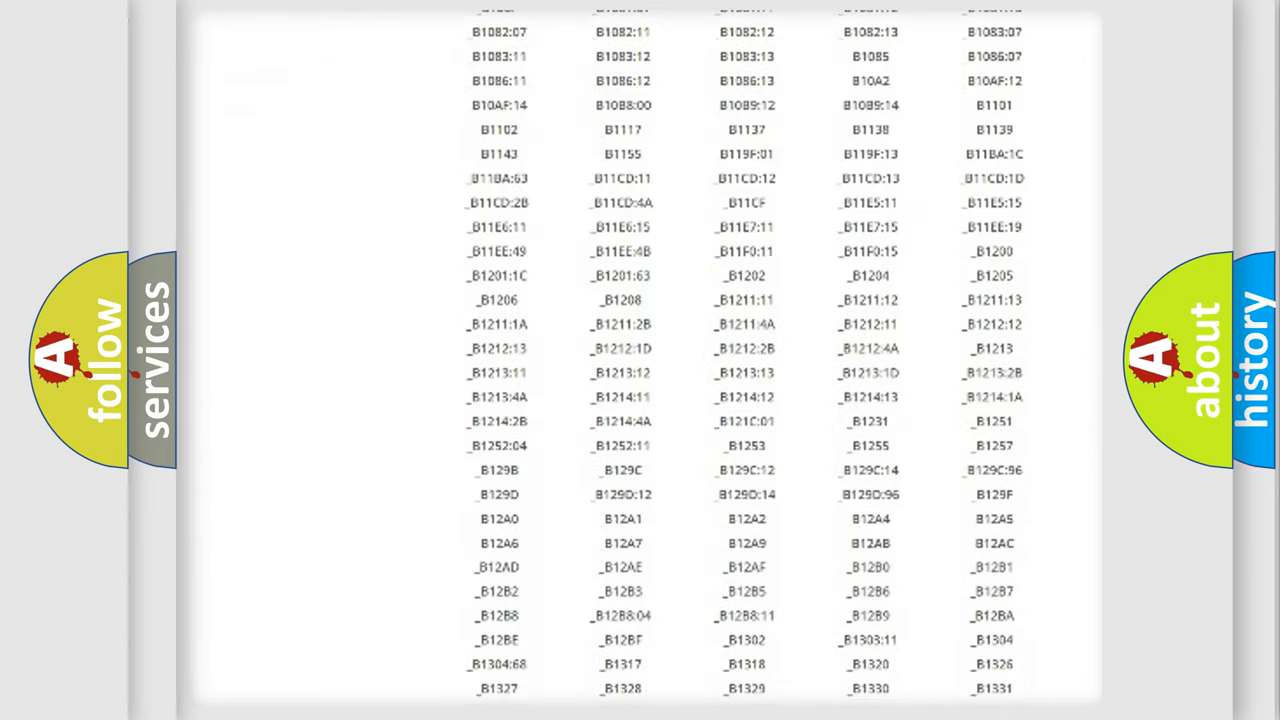
scroll("down", 3)
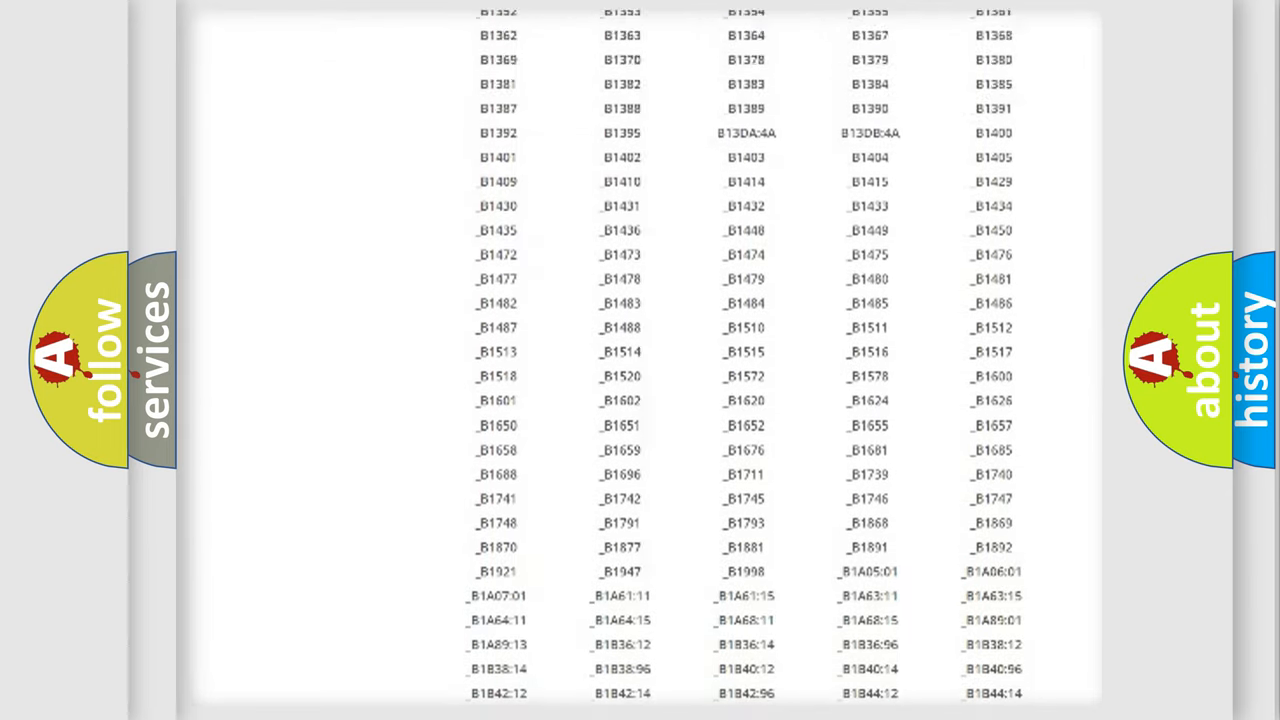
scroll("up", 3)
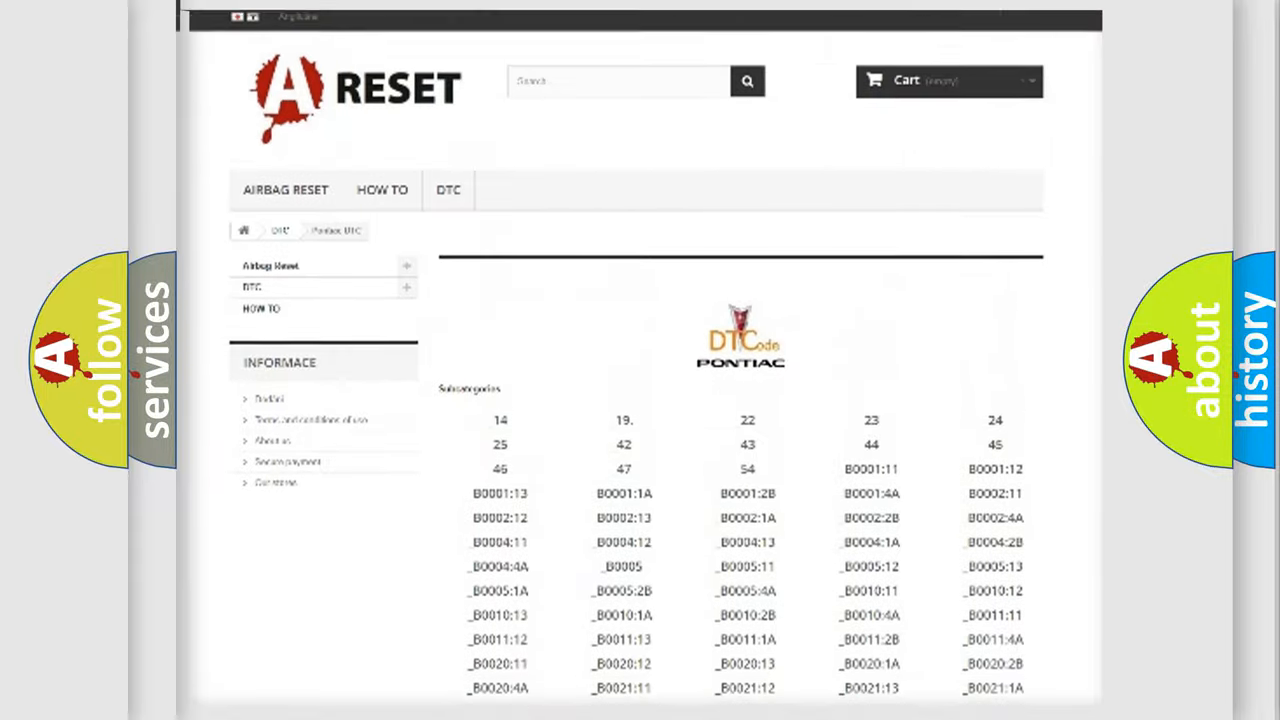